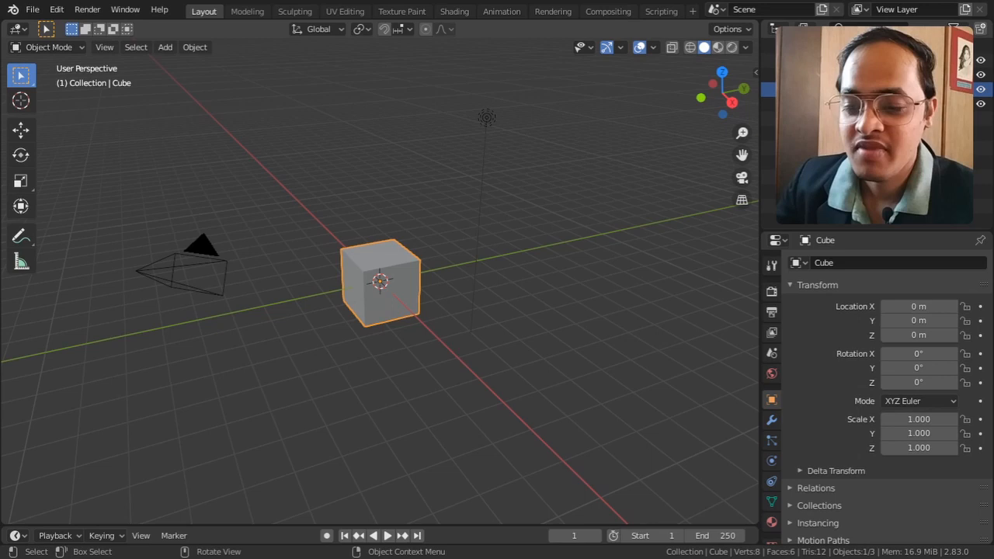
Step: Browse the Add > Mesh extras, including Round Cube, then bring up the Edit menu
left_click(164, 46)
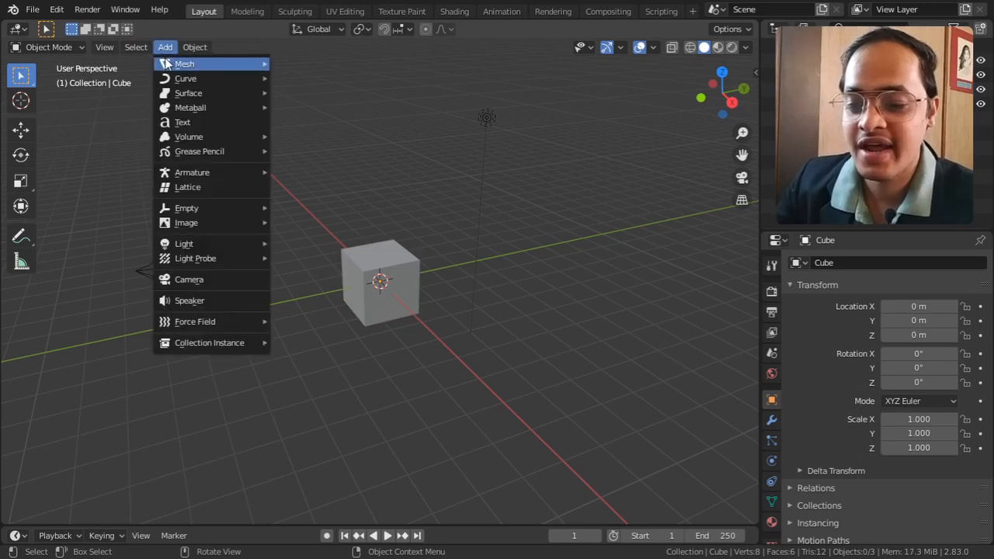
mouse_move(317, 292)
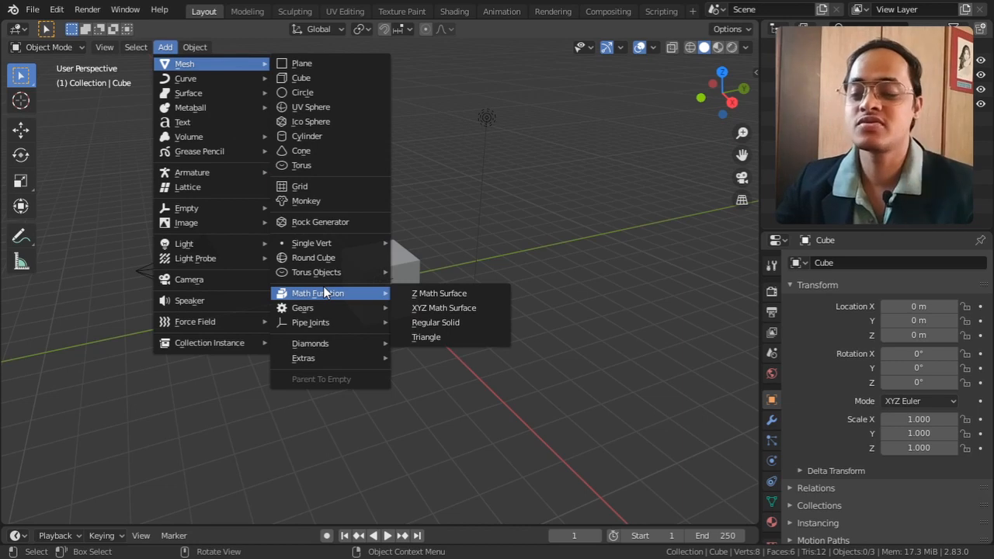
left_click(56, 9)
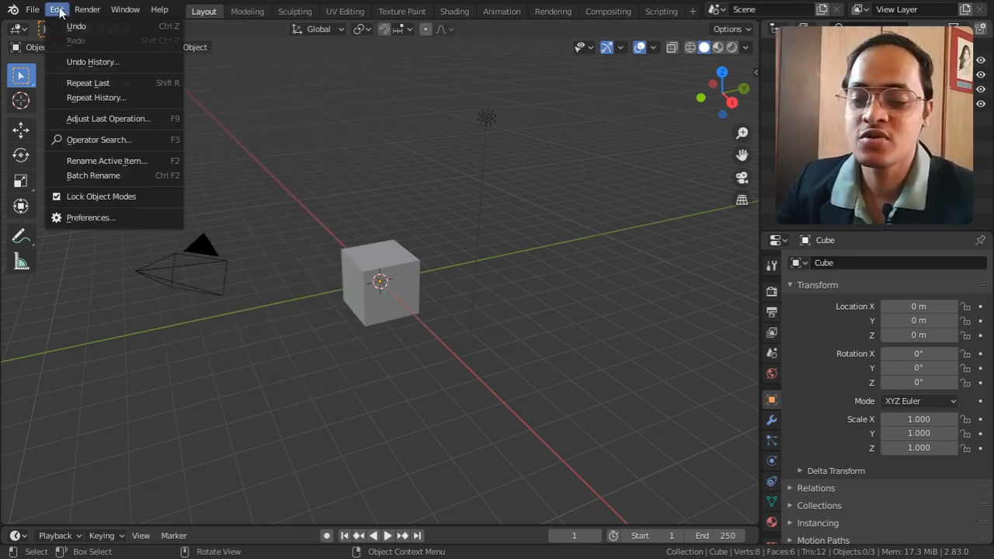
Step: Search the Preferences add-ons for 'extra' to find the extra mesh objects
left_click(353, 212)
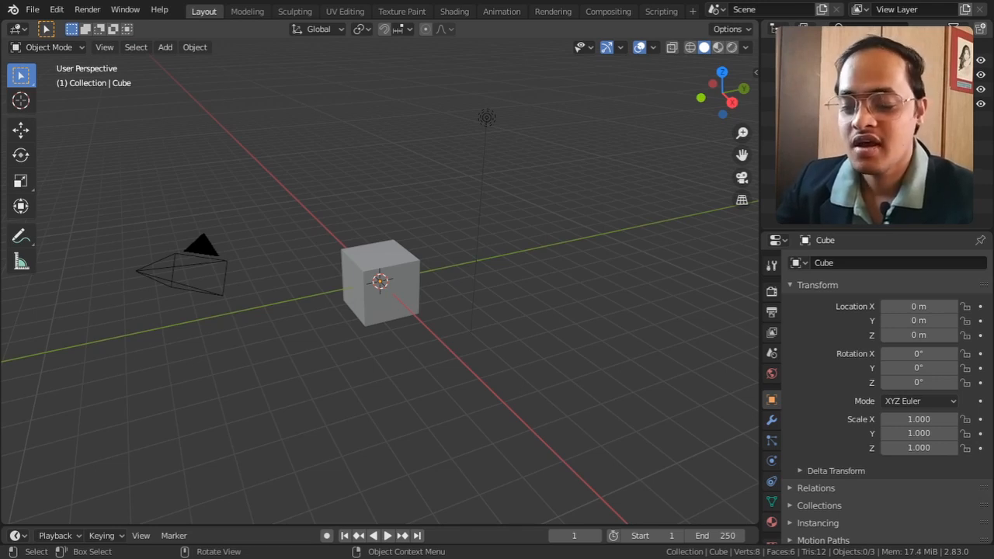
type("extra")
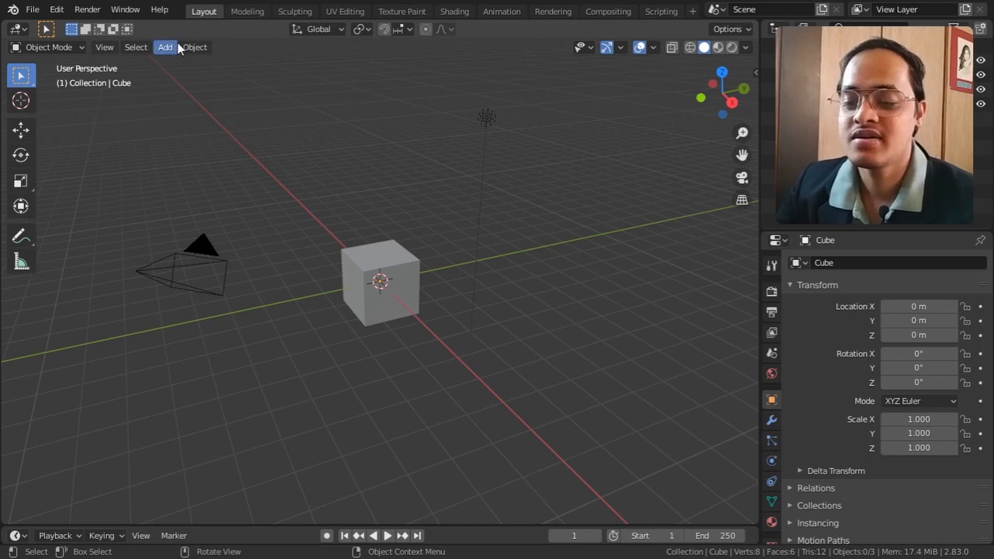
Step: Select the default cube and bring up the Add > Mesh shape list
left_click(380, 280)
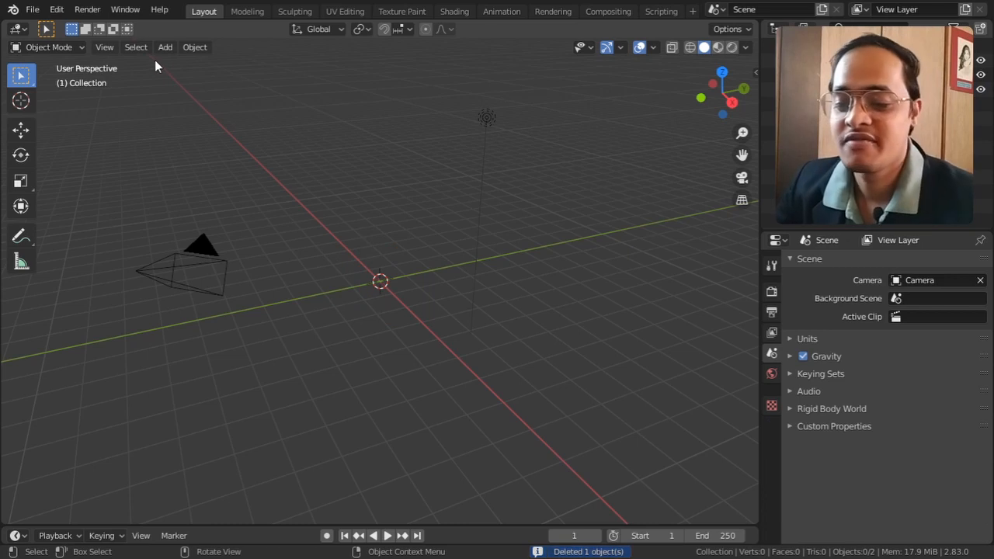
left_click(164, 46)
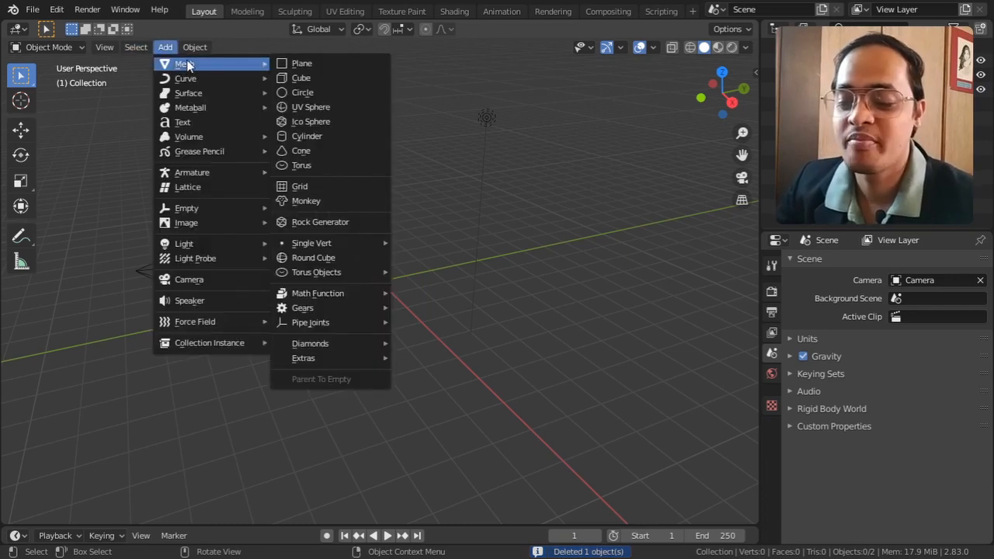
mouse_move(314, 257)
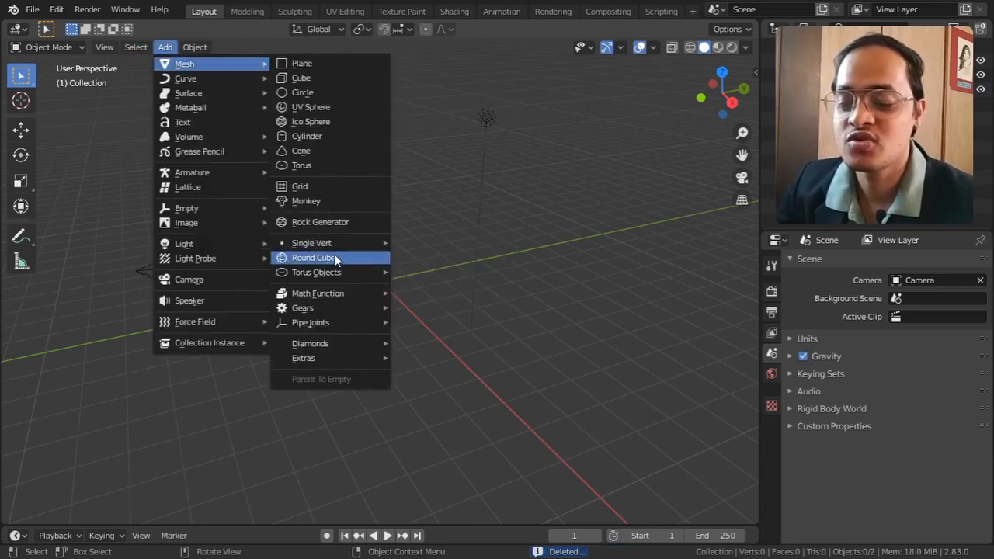
mouse_move(313, 257)
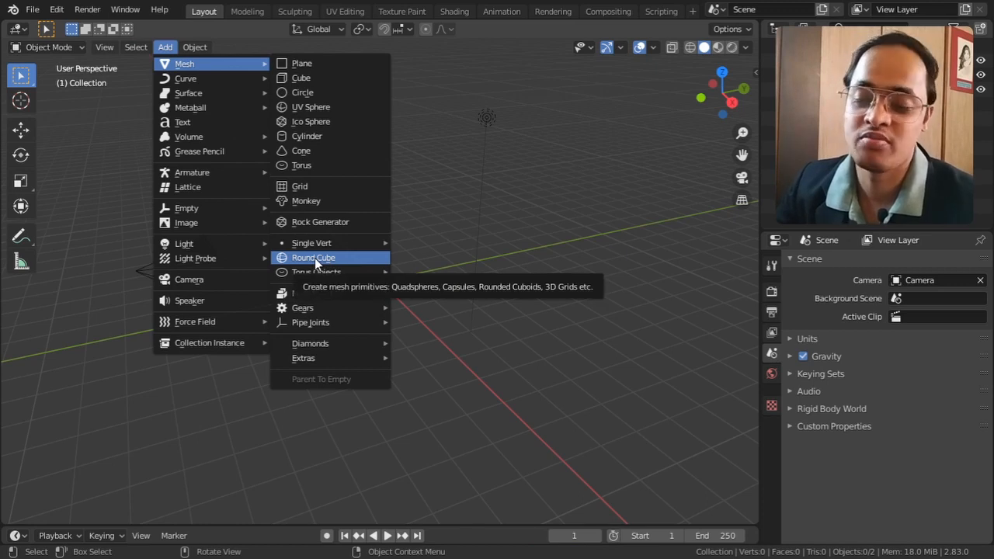
mouse_move(311, 242)
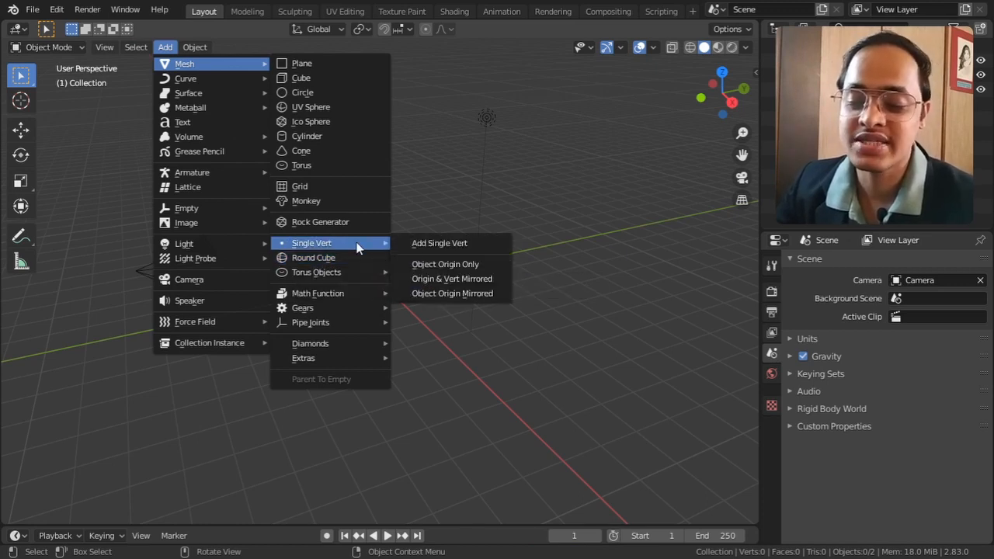
mouse_move(438, 242)
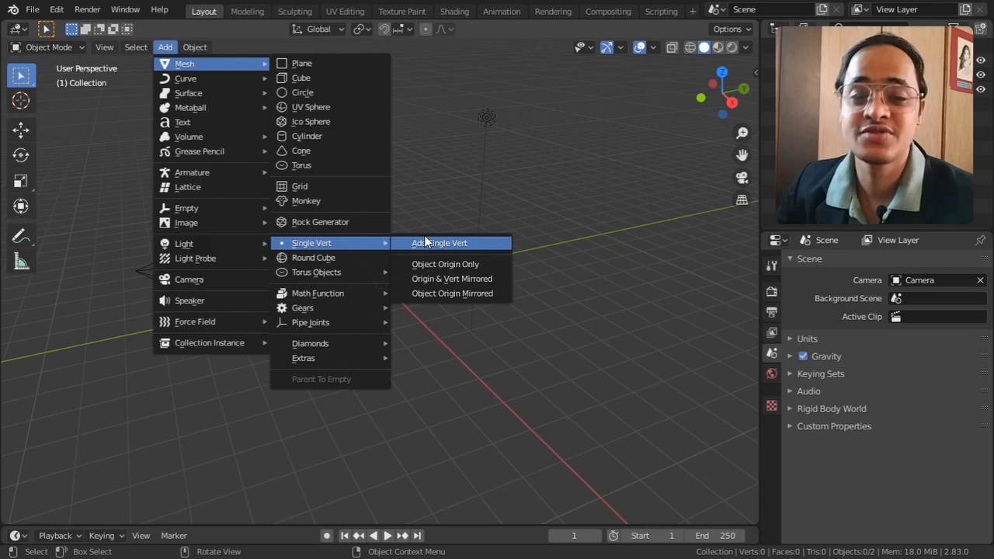
mouse_move(439, 242)
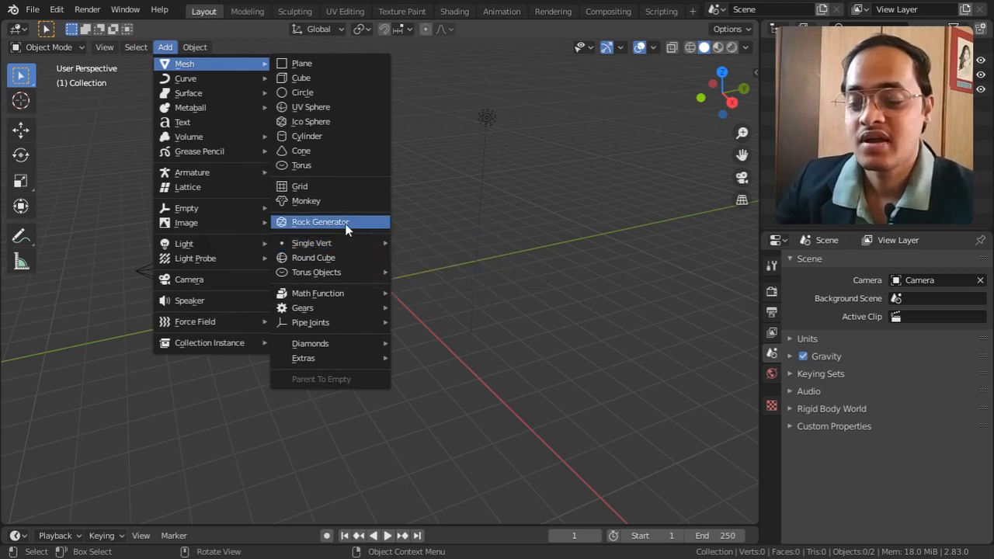
mouse_move(311, 243)
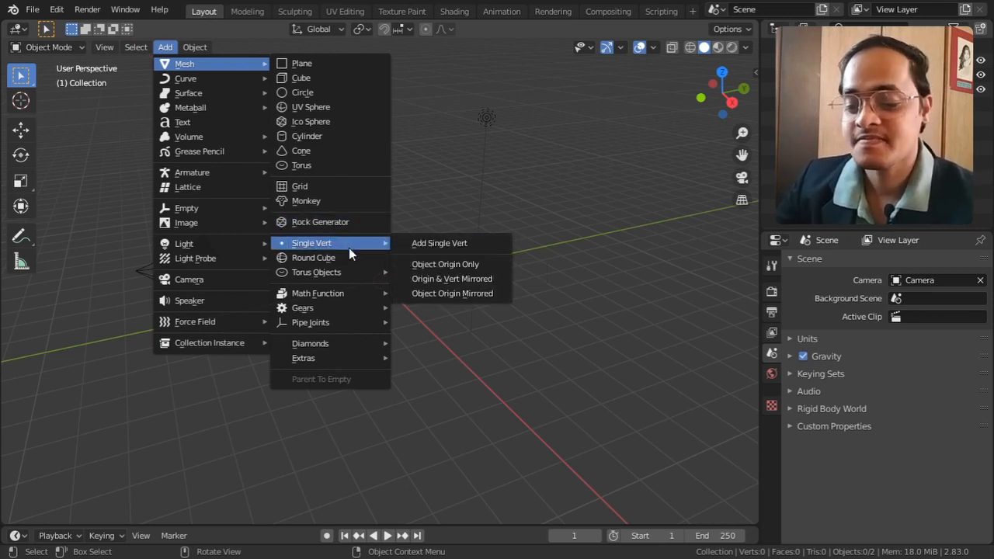
mouse_move(320, 222)
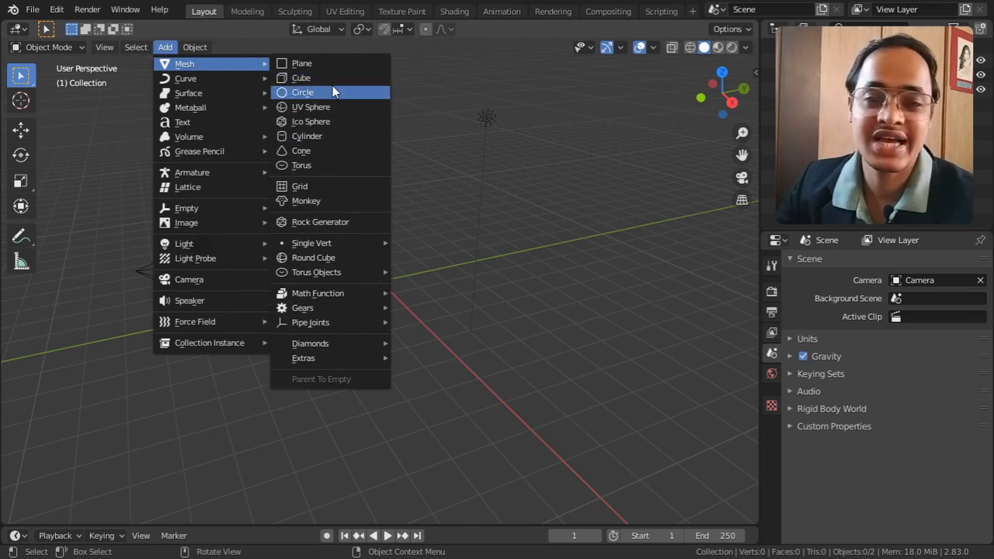
mouse_move(337, 257)
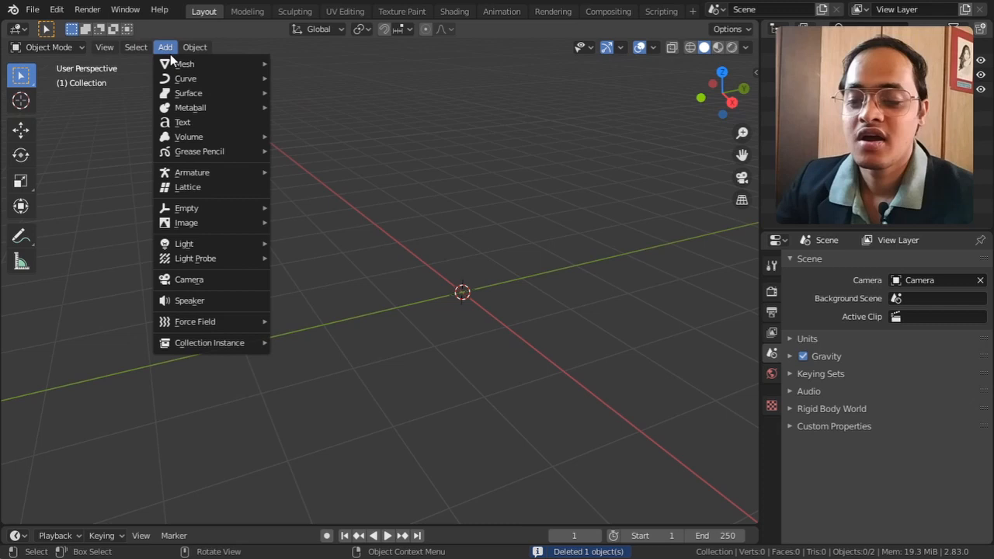
mouse_move(184, 64)
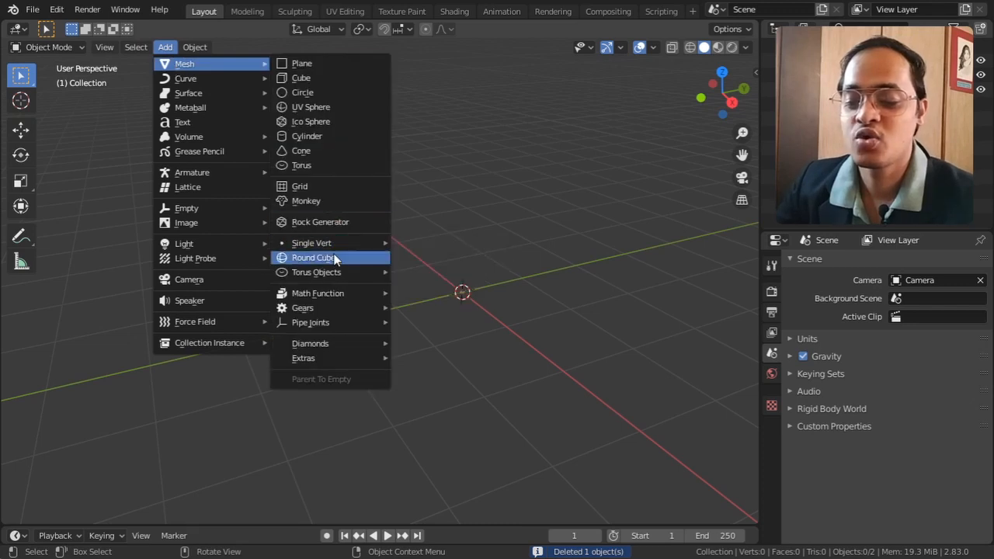
Step: Add a Round Cube and try its elongated bar and Grid 3D presets
left_click(313, 257)
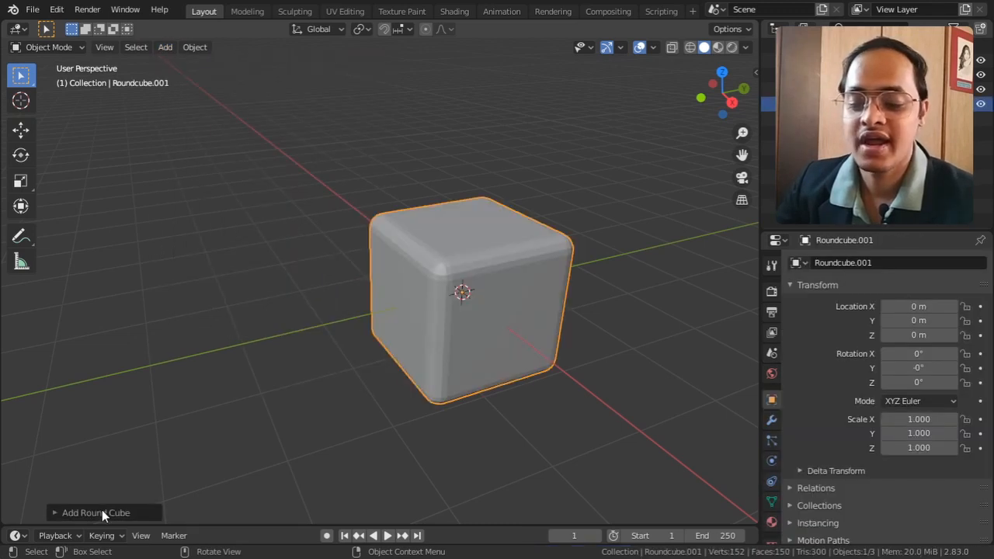
left_click(96, 512)
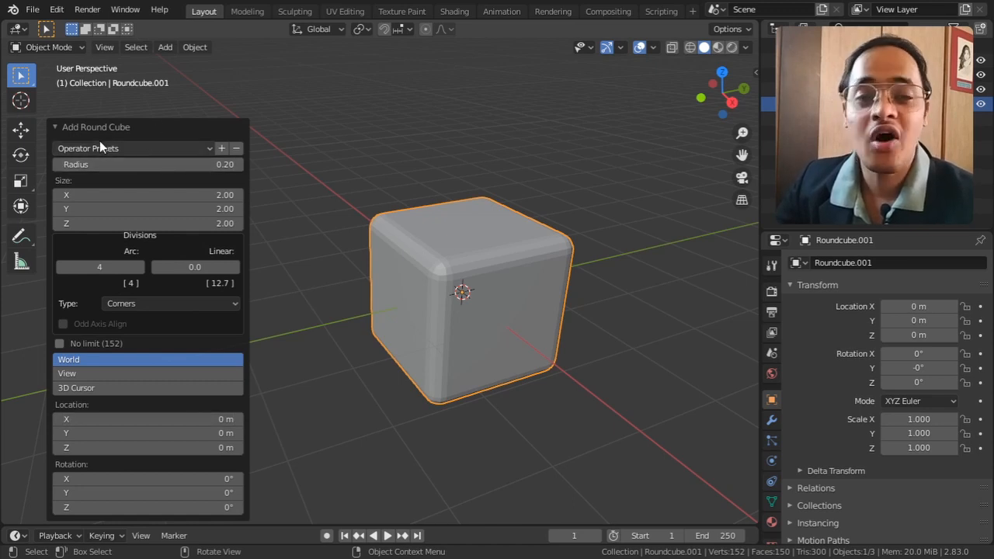
left_click(132, 149)
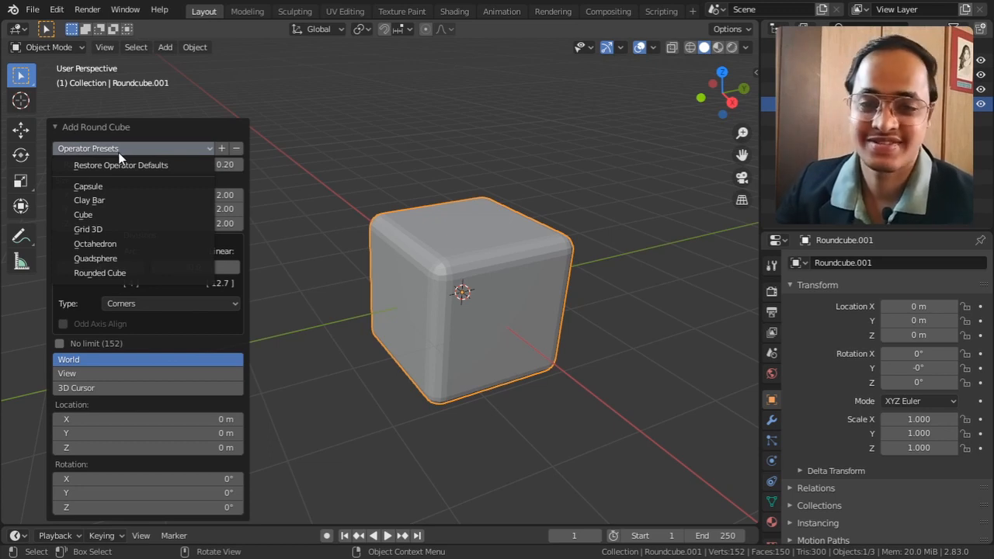
left_click(88, 186)
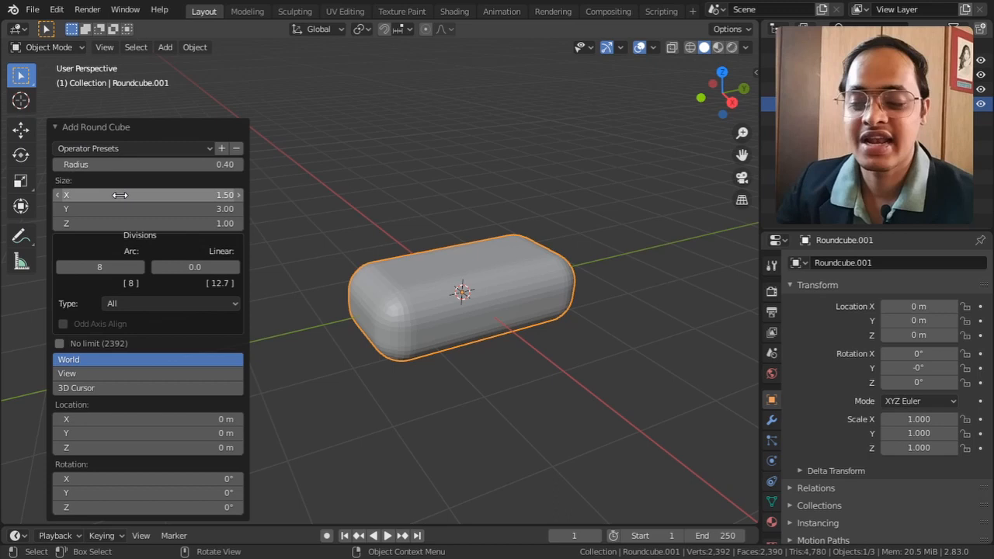
left_click(132, 148)
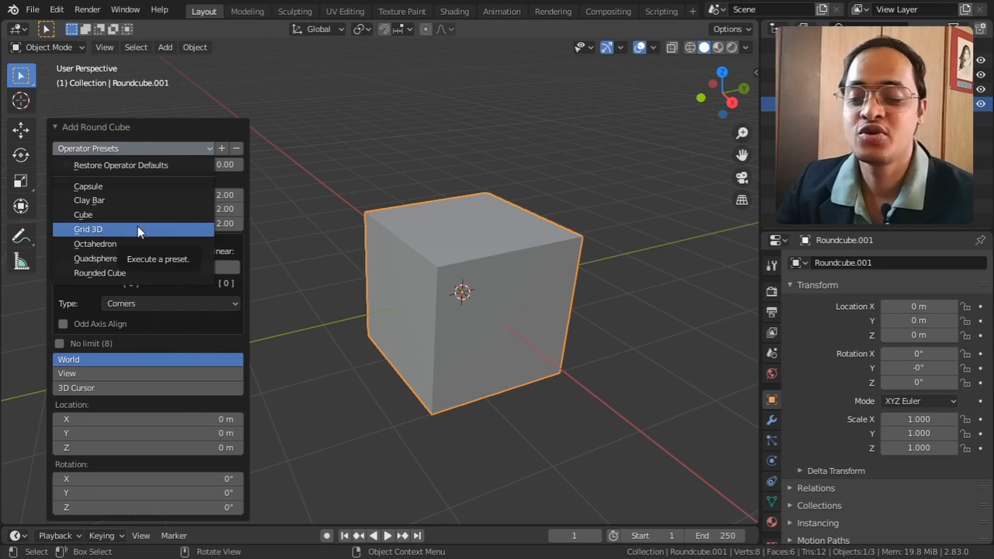
left_click(87, 229)
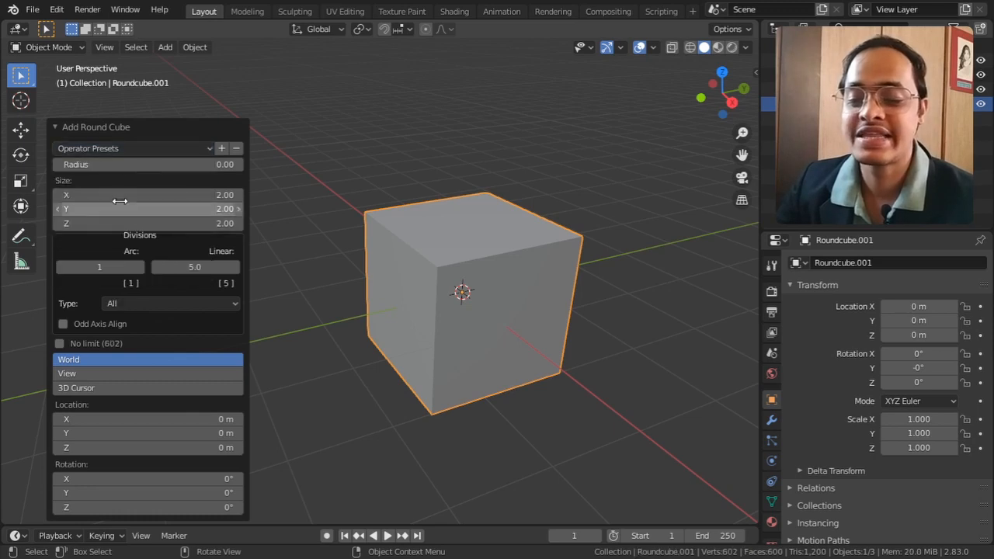
Step: Try the sphere and Rounded Cube presets, then stretch Size Z to 2.45
left_click(132, 148)
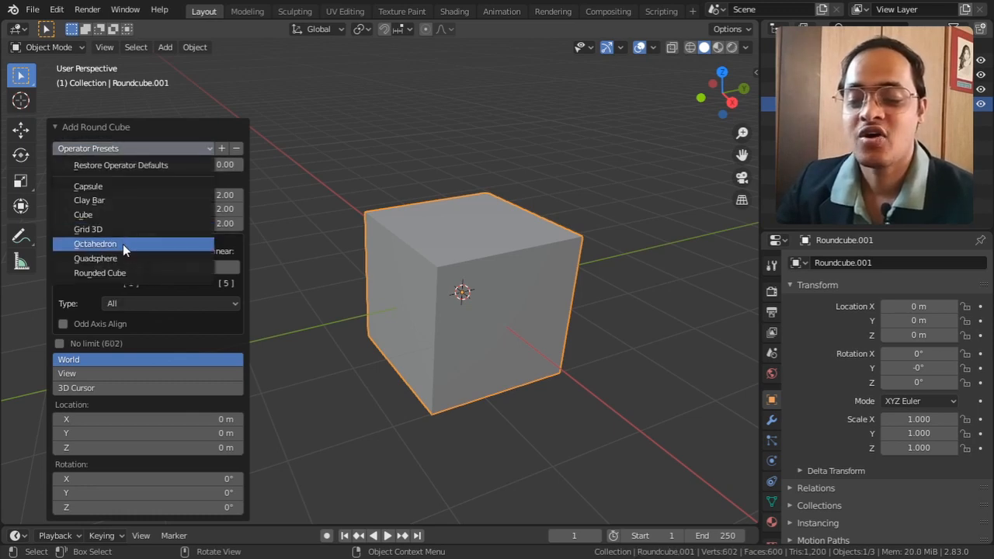
left_click(96, 258)
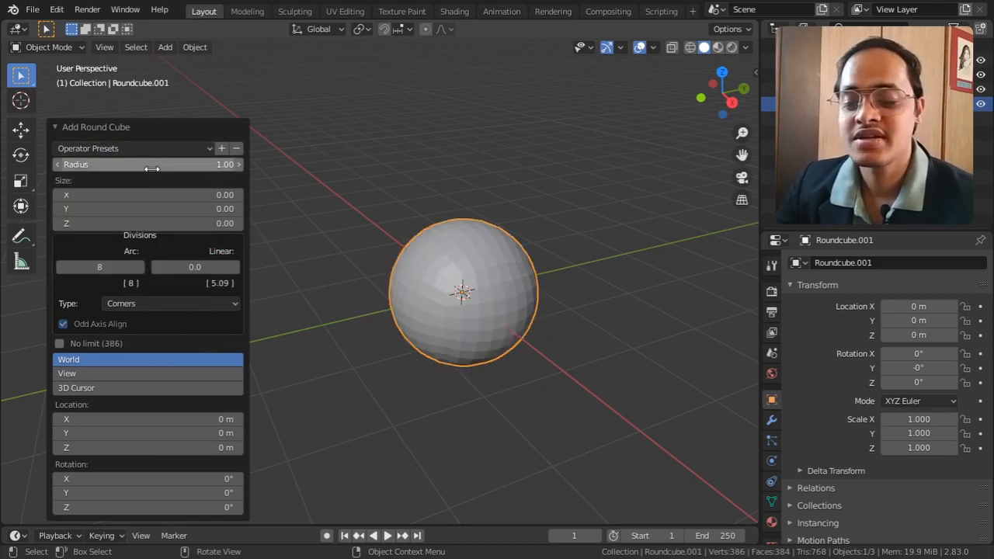
left_click(132, 148)
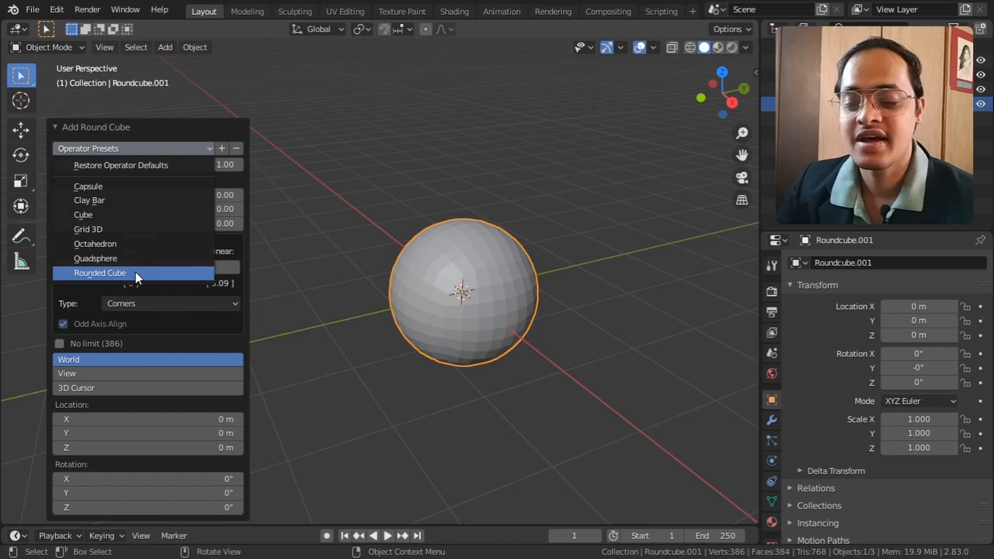
left_click(99, 272)
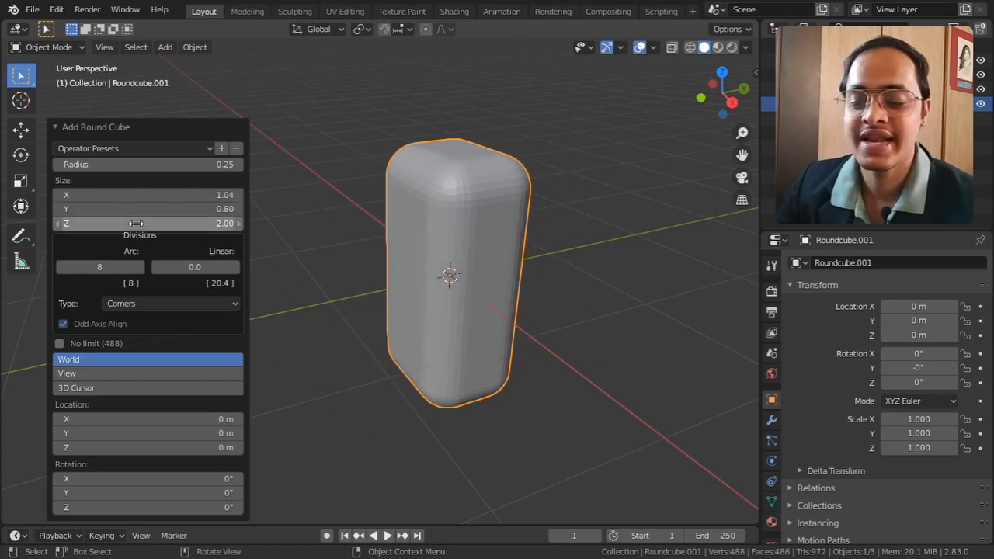
left_click_drag(148, 222, 186, 223)
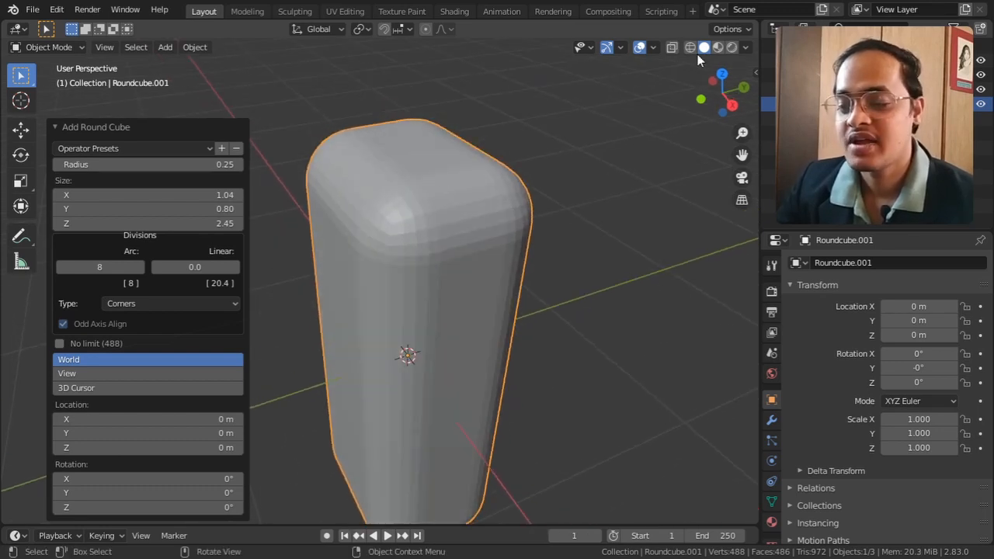
Step: In wireframe, widen to 2.21 × 2.09, set Arc divisions to 6, and try then remove linear divisions
left_click(672, 47)
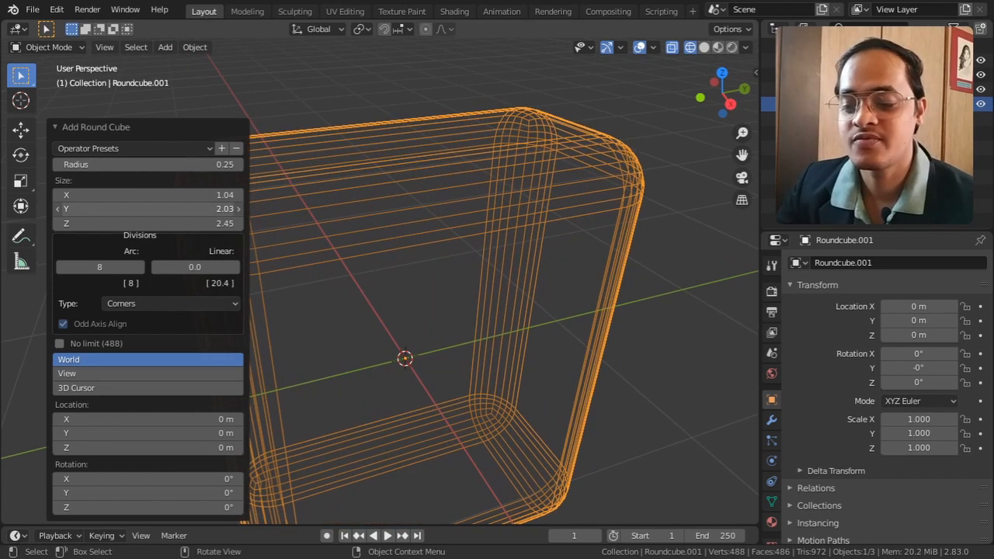
left_click_drag(147, 195, 173, 195)
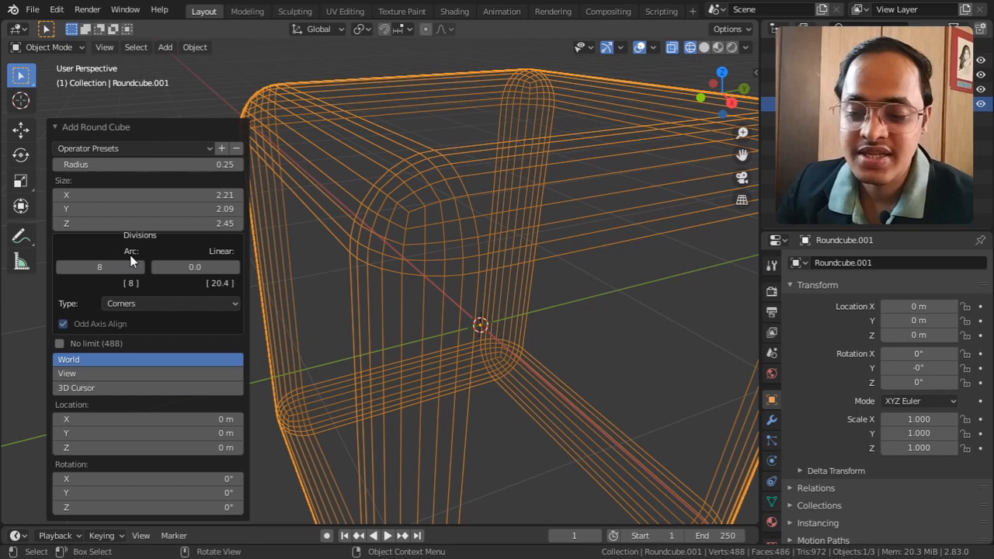
mouse_move(99, 267)
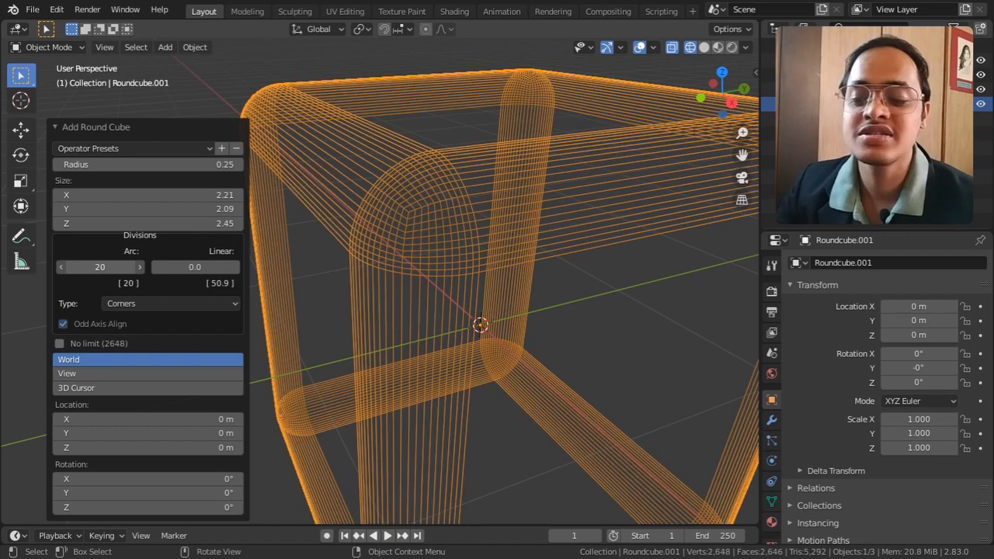
left_click(139, 266)
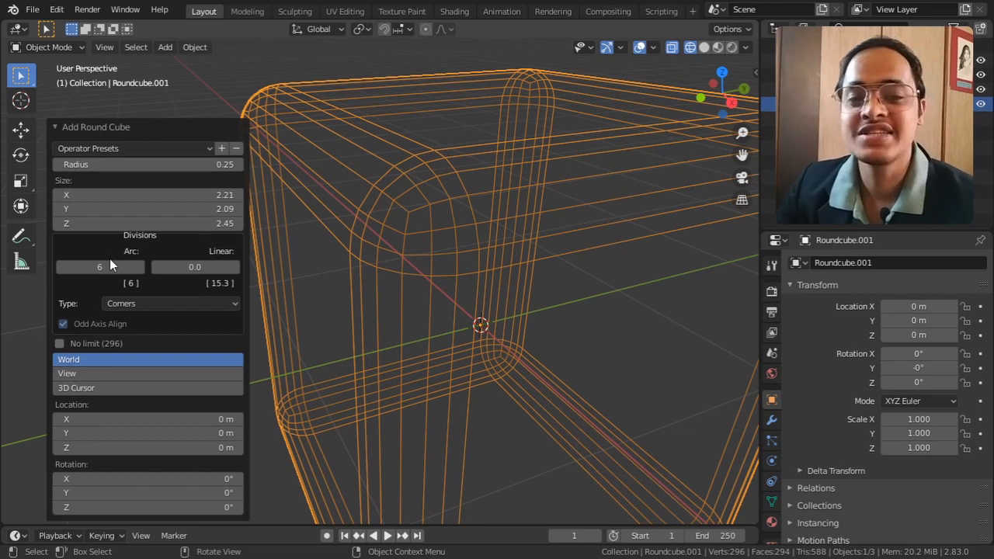
mouse_move(118, 260)
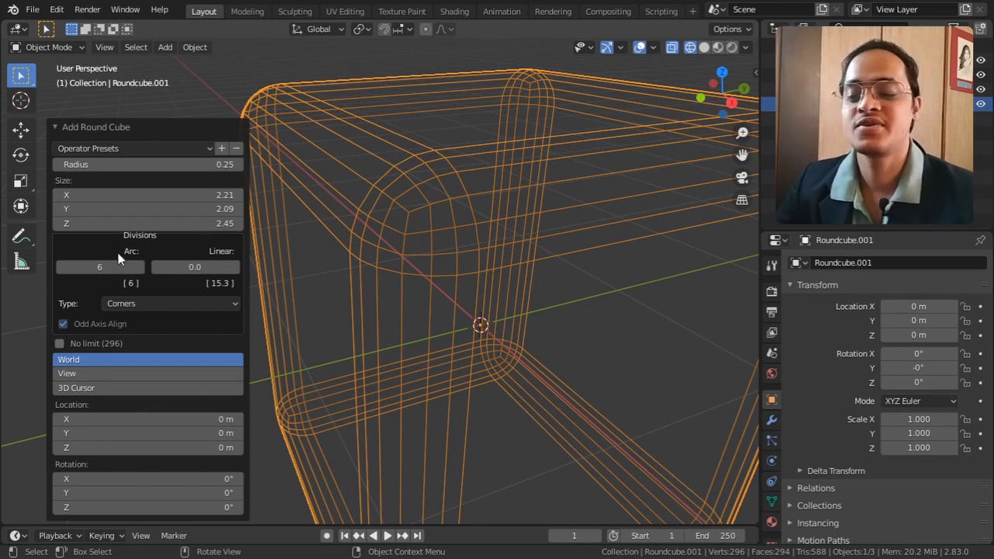
mouse_move(195, 267)
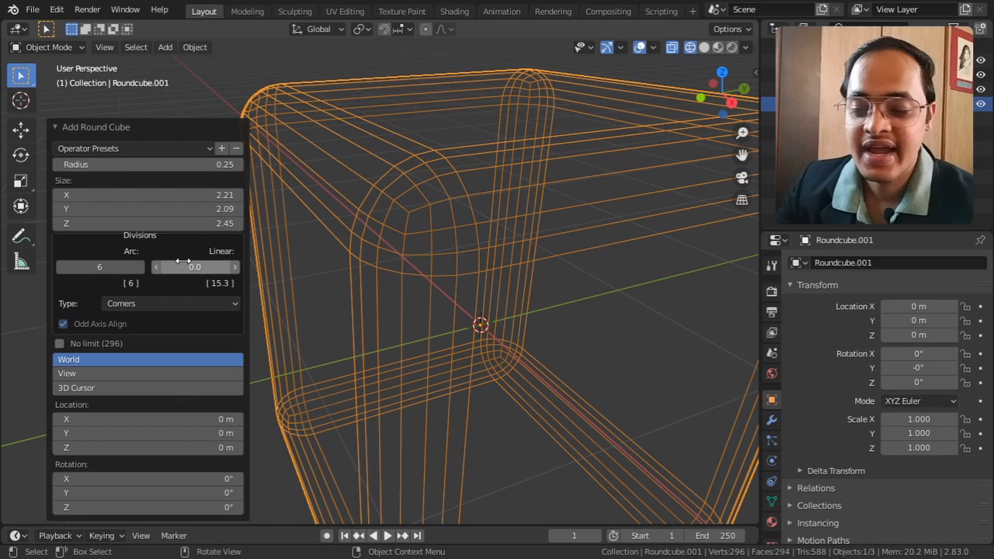
left_click_drag(194, 266, 233, 267)
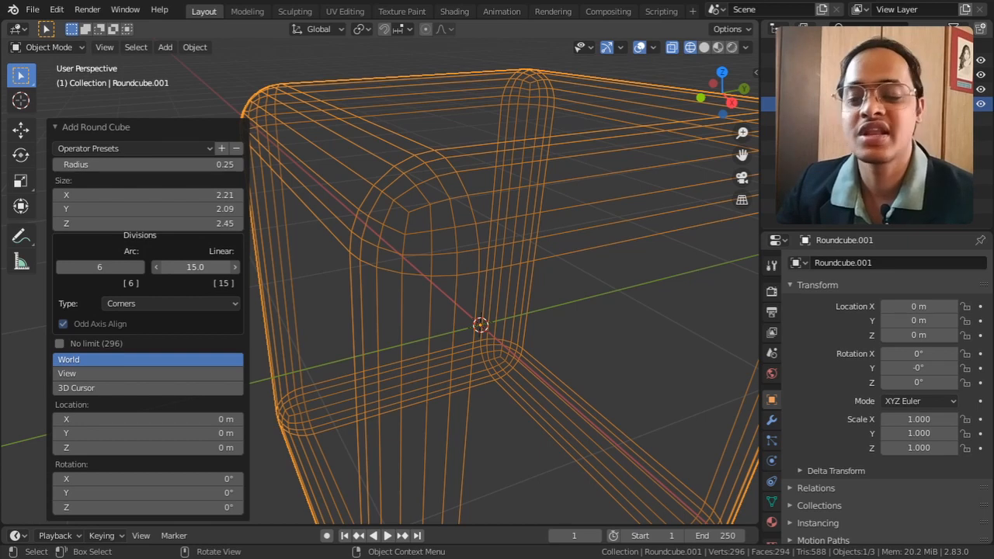
left_click_drag(194, 267, 198, 267)
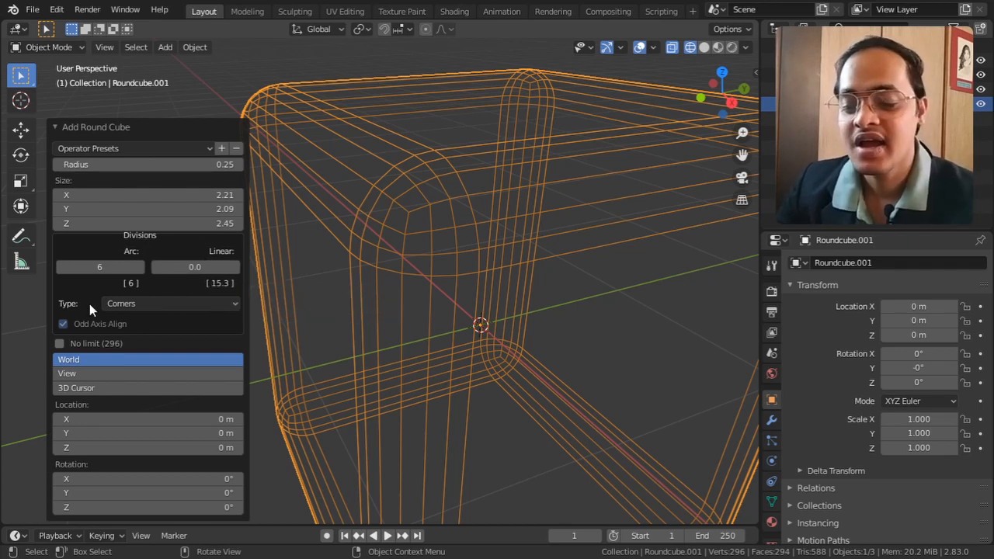
Step: Switch division Type to Edges with added linear divisions, then to All with Arc 12, Linear 2
left_click(169, 303)
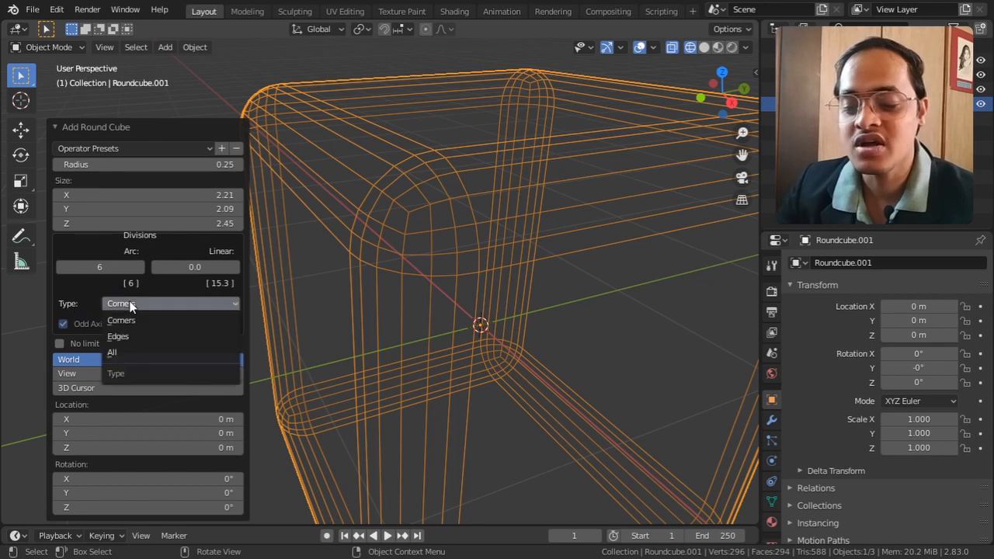
left_click(117, 321)
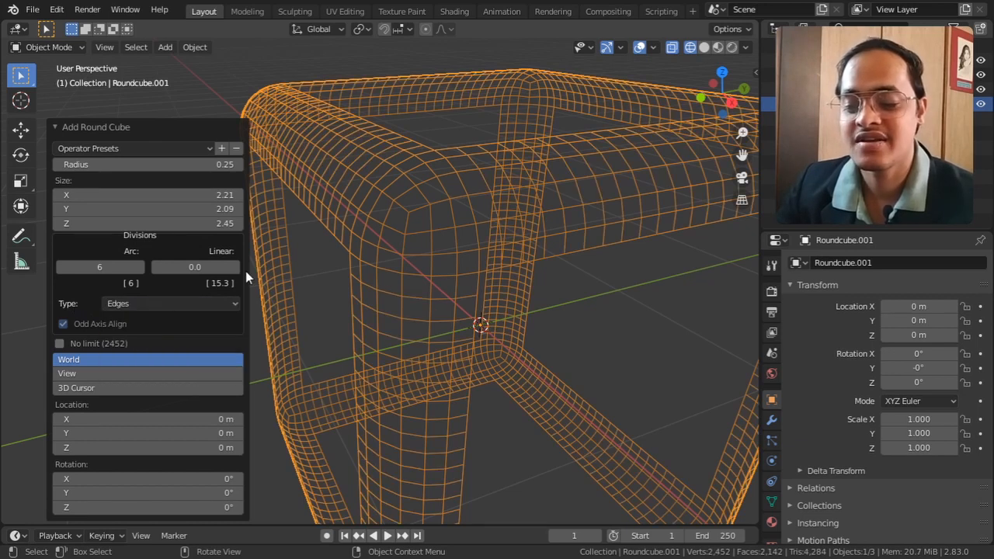
left_click_drag(482, 311, 365, 217)
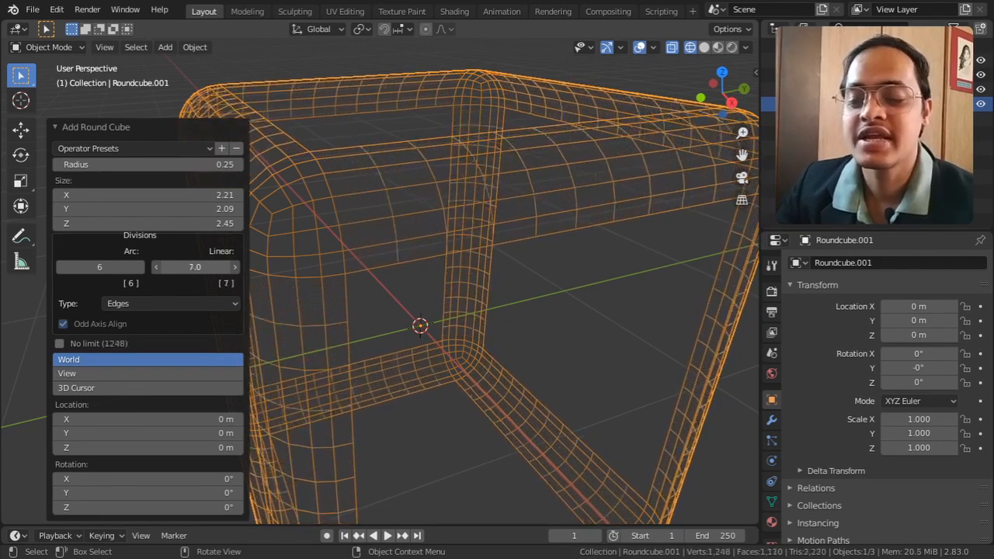
left_click_drag(194, 266, 195, 266)
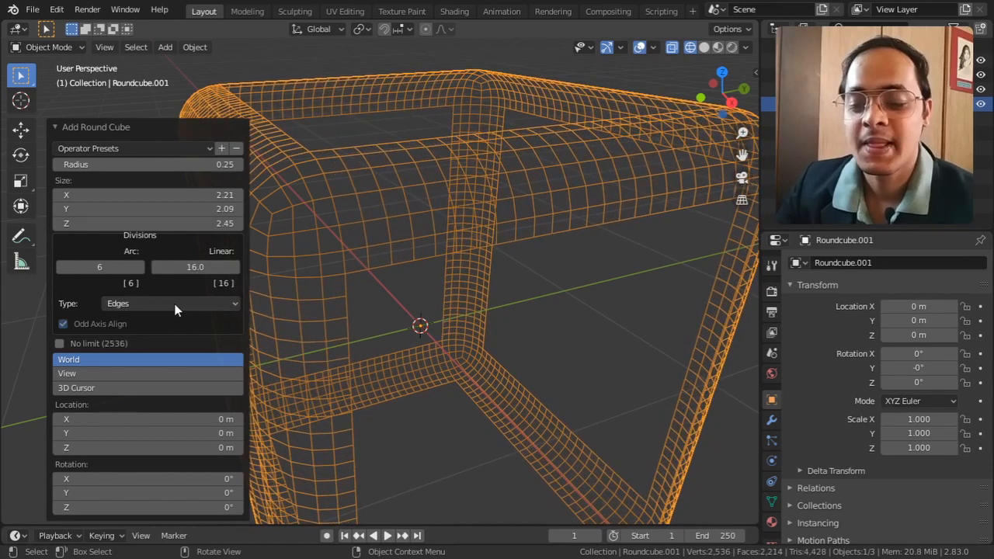
left_click(169, 303)
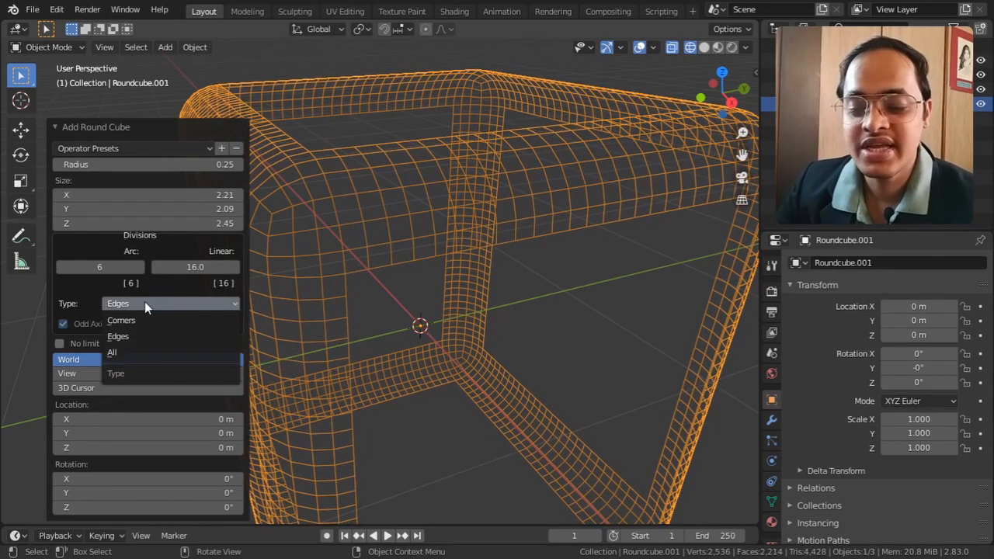
left_click(111, 353)
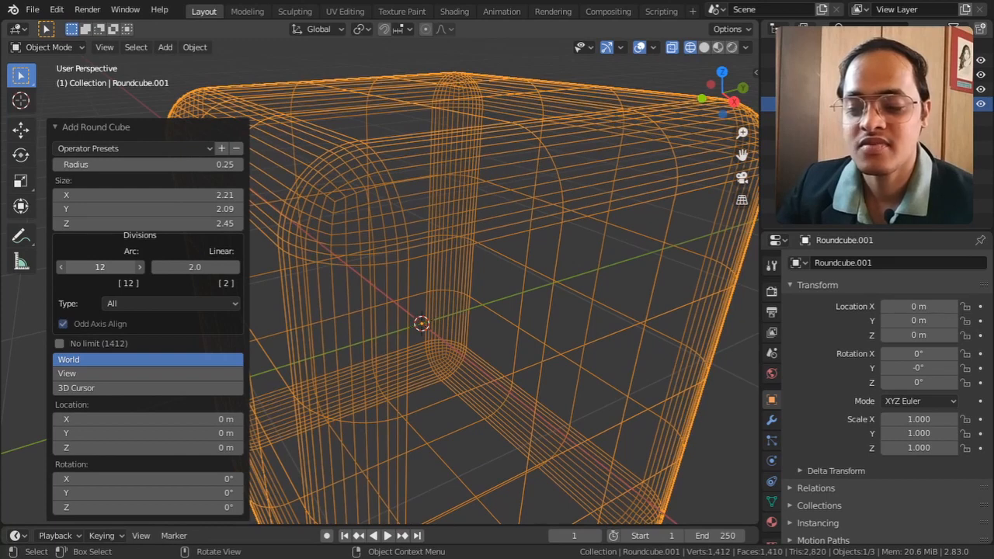
Step: Set division Type back to Corners, with 2 m size, 0.20 radius and Arc 4
left_click(169, 303)
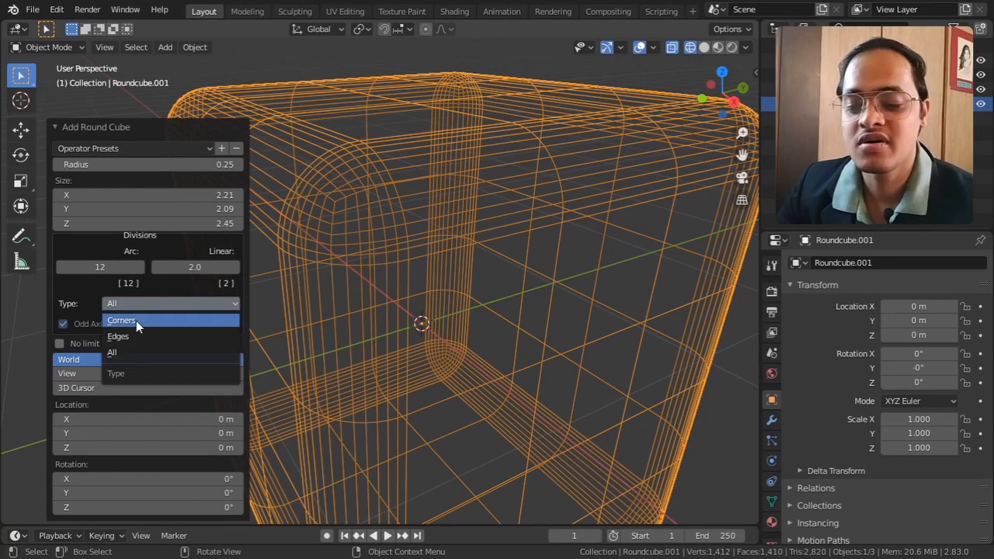
left_click(121, 321)
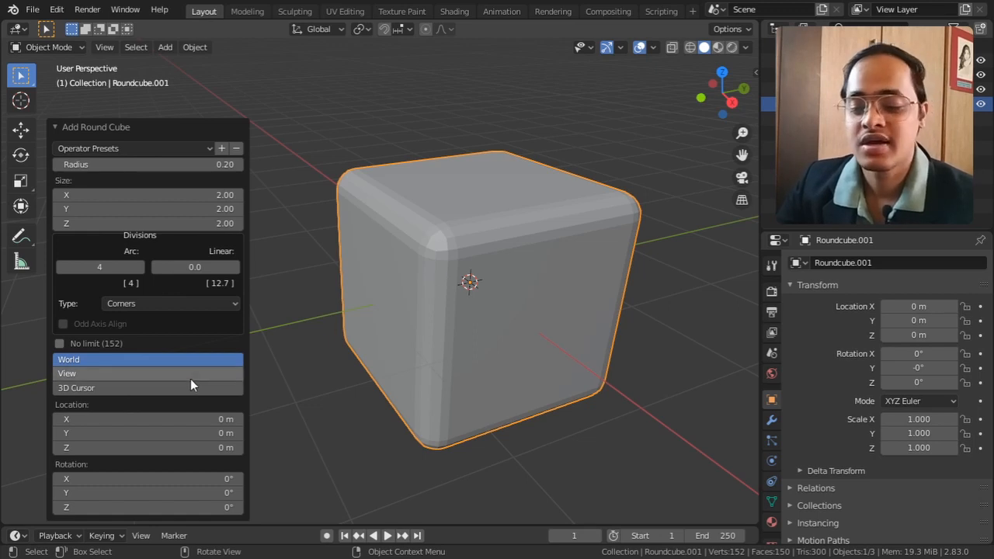
Step: Try Align: View, then align to the 3D Cursor and set Location X to 0.21 m
left_click(67, 373)
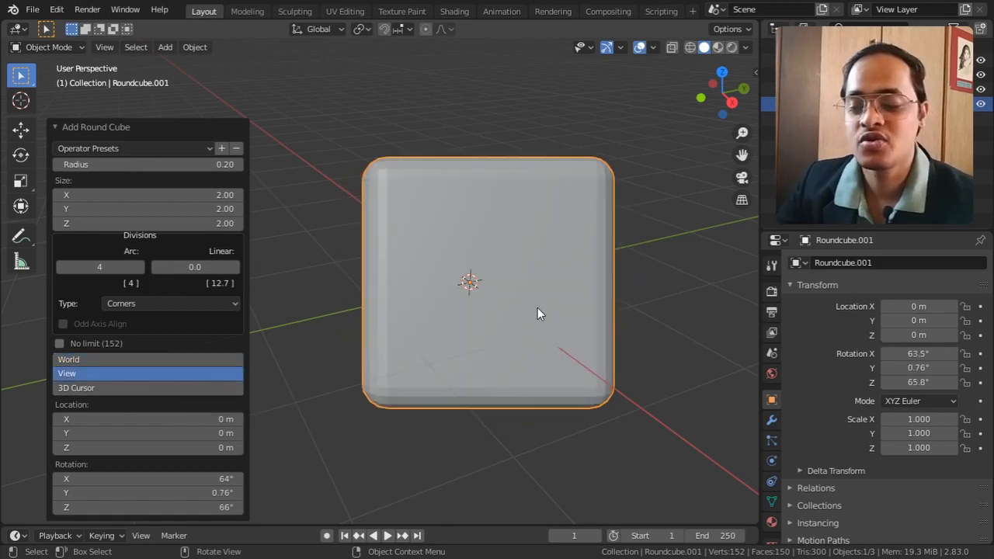
left_click_drag(540, 314, 427, 310)
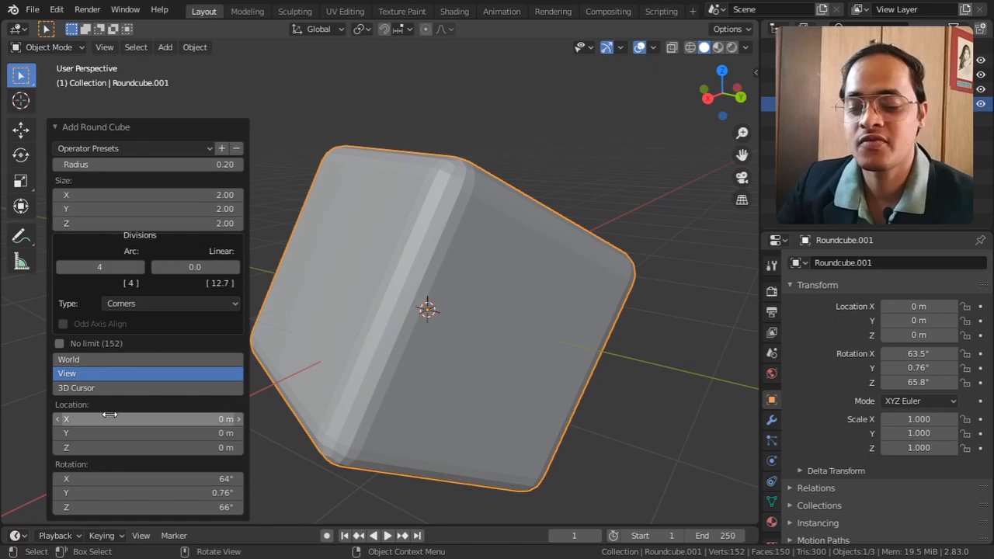
left_click_drag(427, 311, 368, 334)
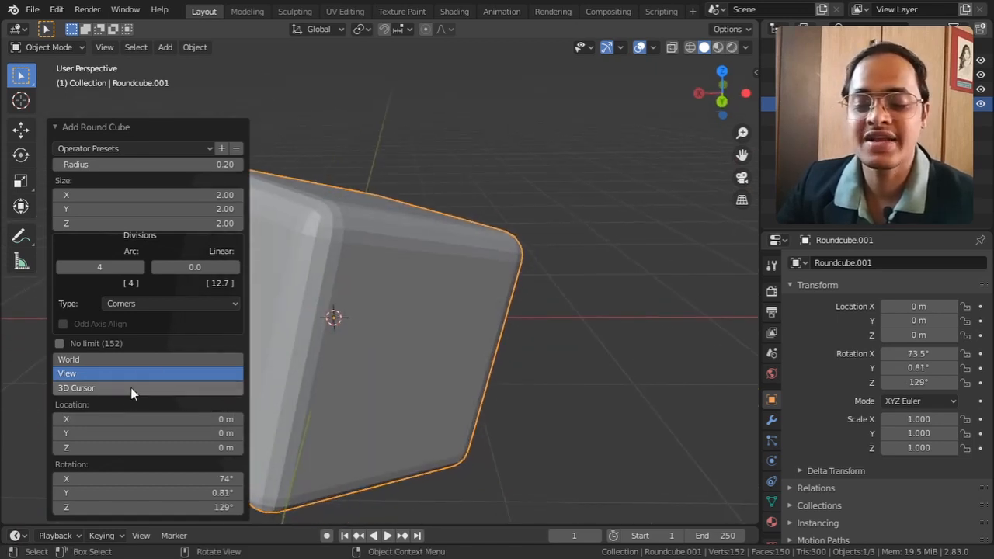
left_click(76, 387)
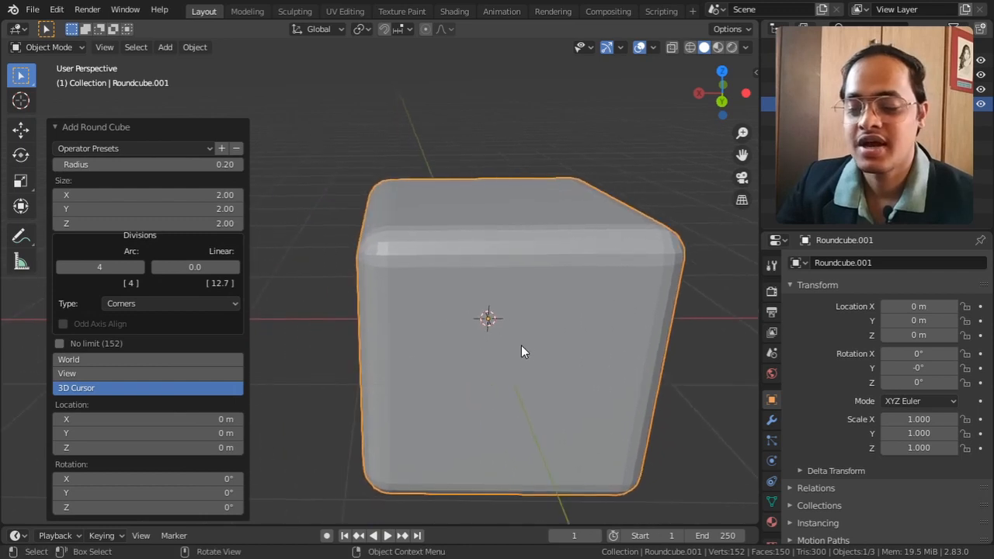
left_click_drag(520, 349, 490, 334)
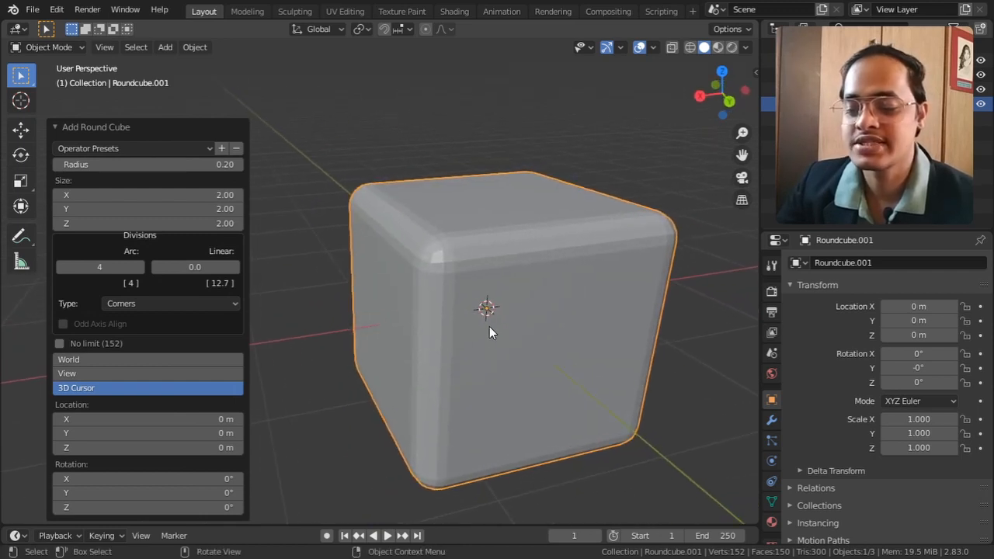
mouse_move(491, 321)
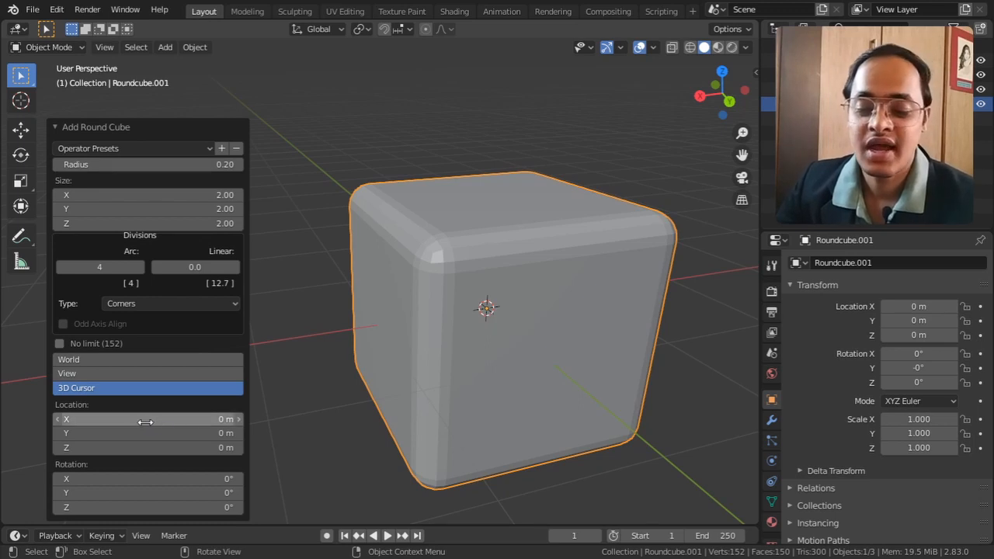
left_click_drag(116, 419, 148, 418)
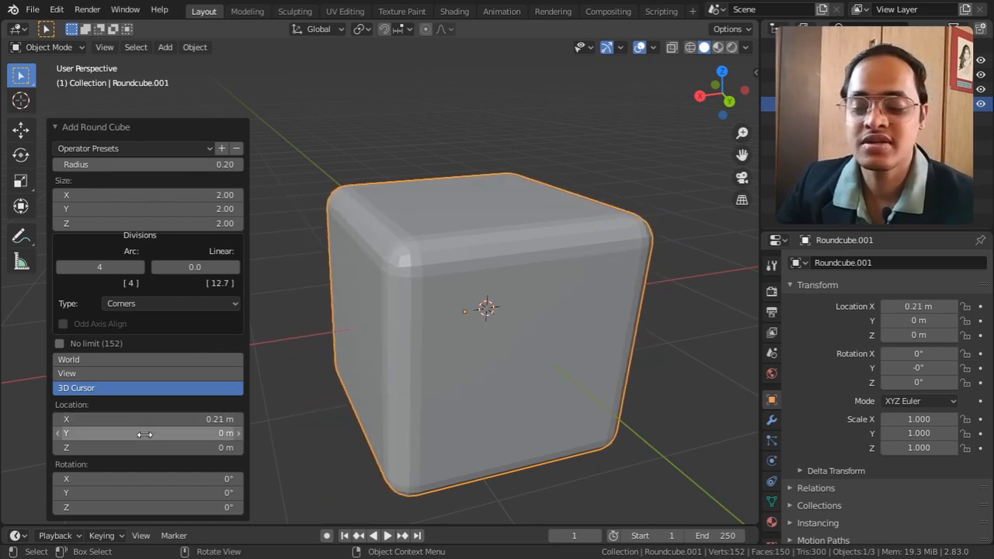